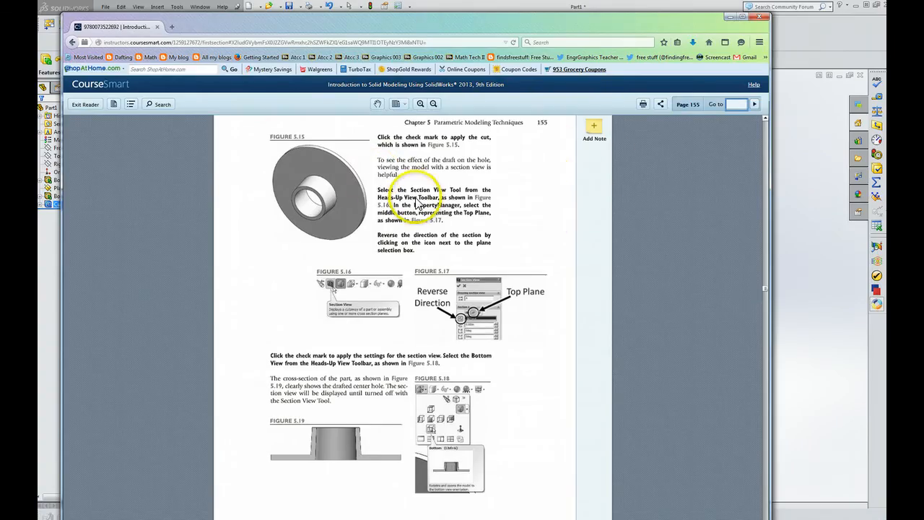
mouse_move(756, 148)
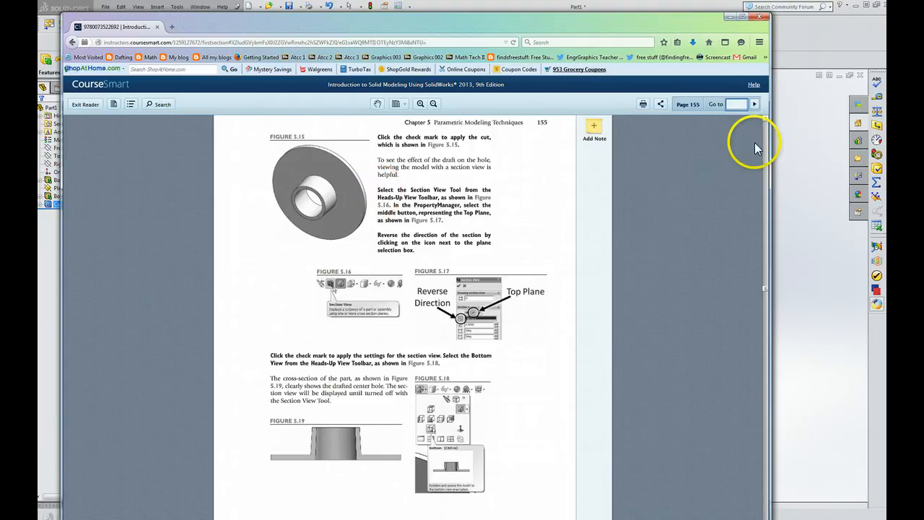
Advance the SolidWorks textbook from page 155 through 156 and 158 to page 159
left_click(736, 103)
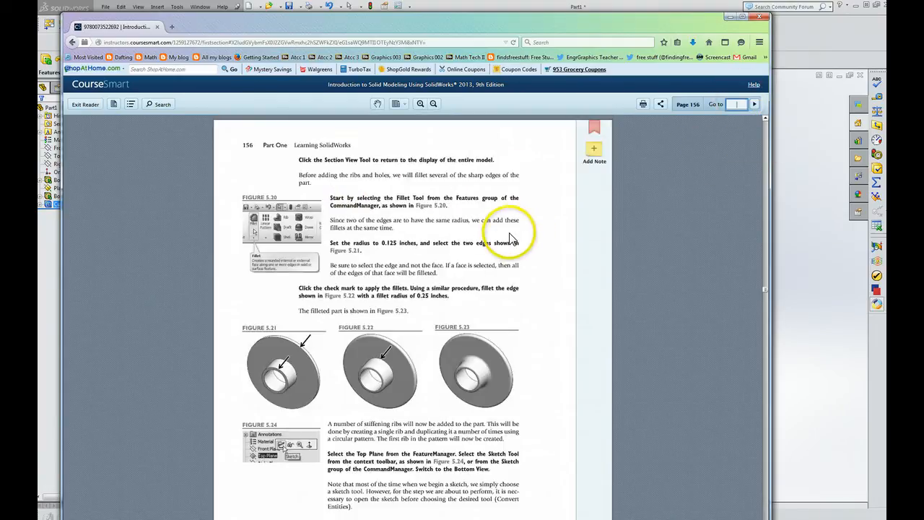
scroll("up", 3)
type("158")
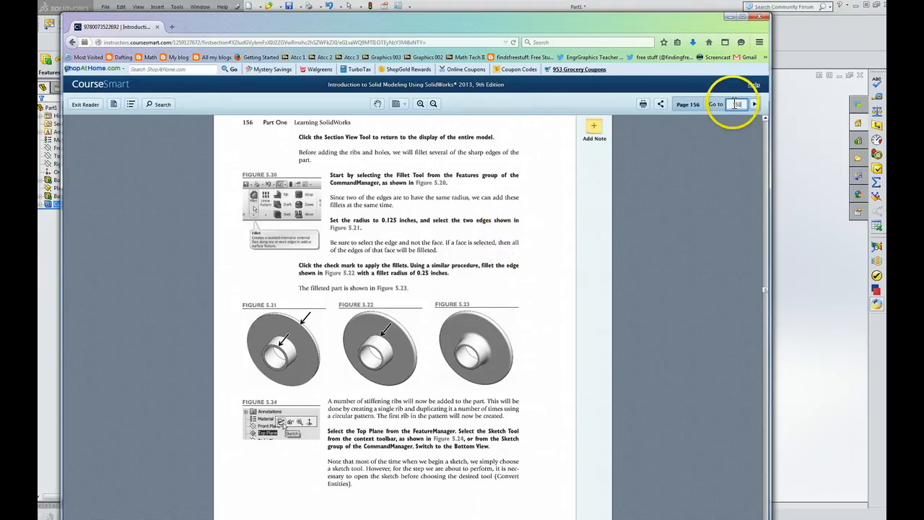
left_click(754, 104)
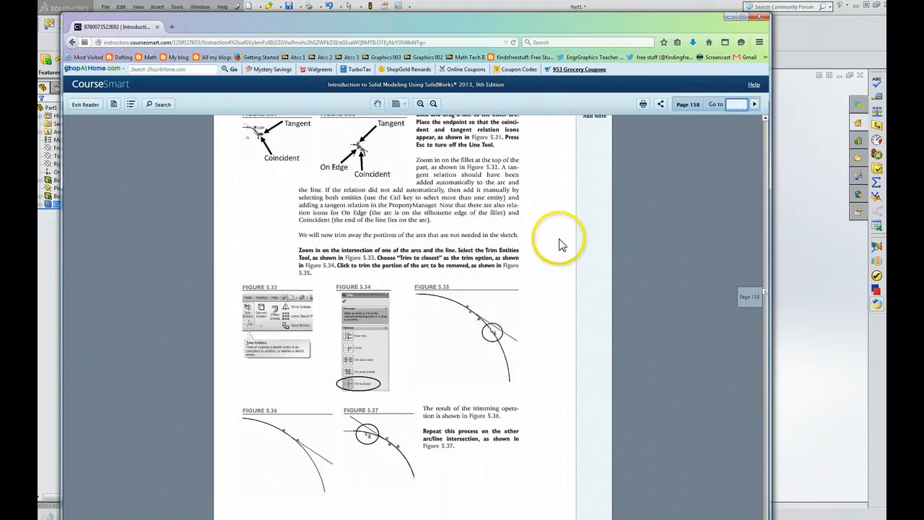
scroll("up", 3)
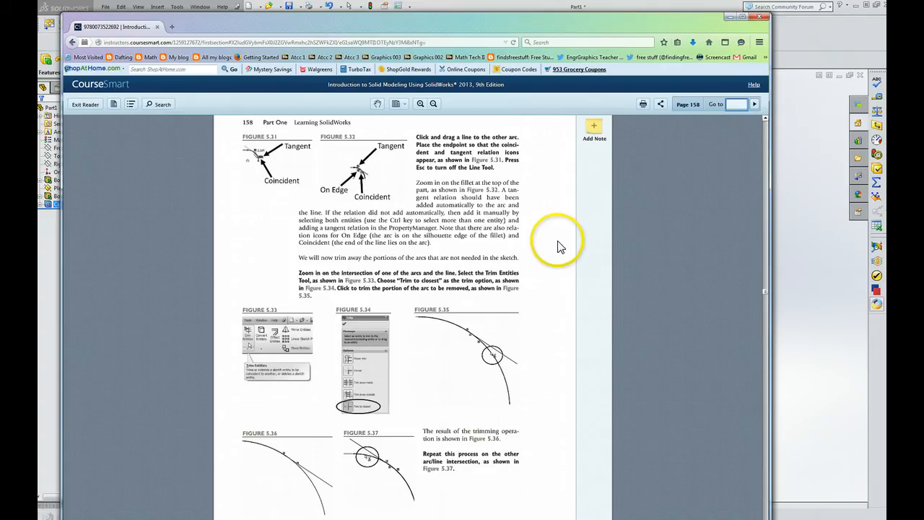
left_click(736, 103)
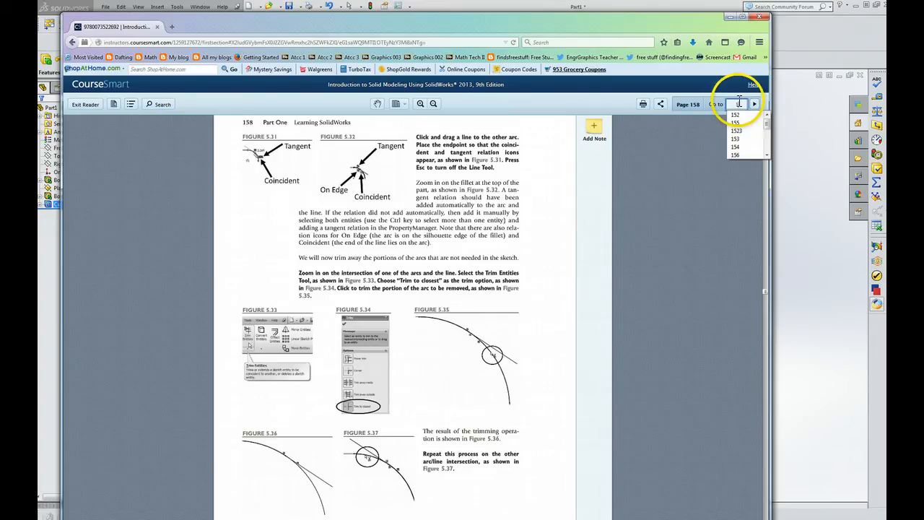
left_click(754, 104)
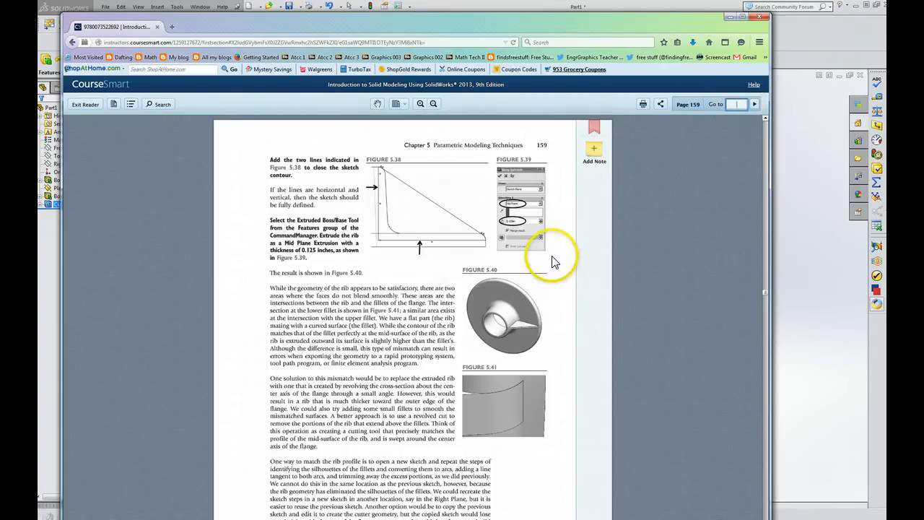
mouse_move(473, 33)
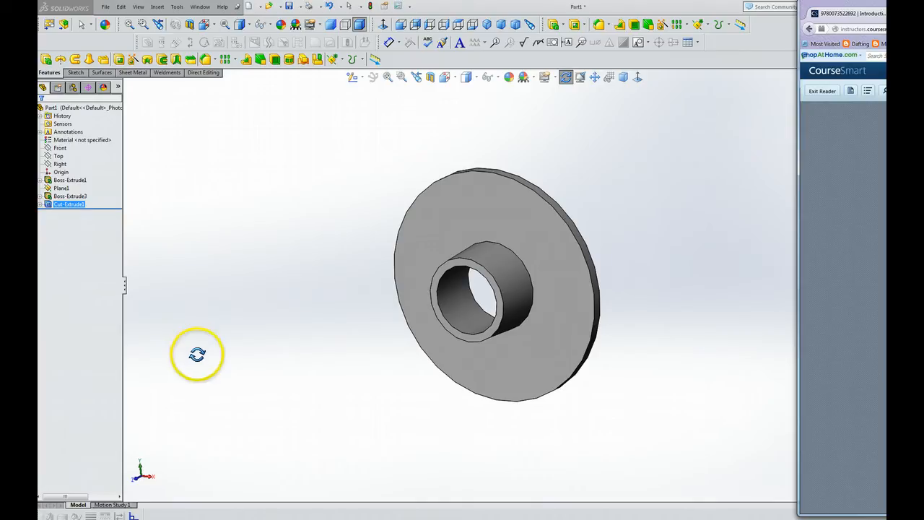
mouse_move(214, 404)
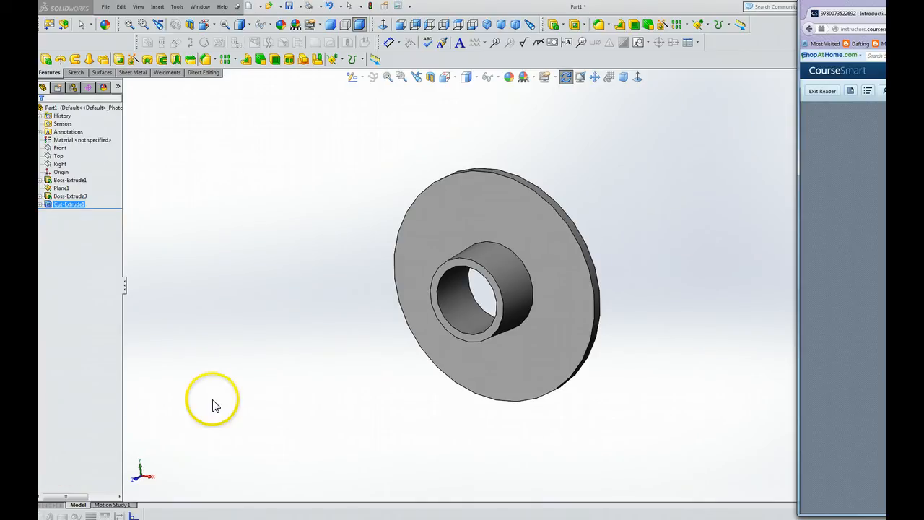
mouse_move(215, 404)
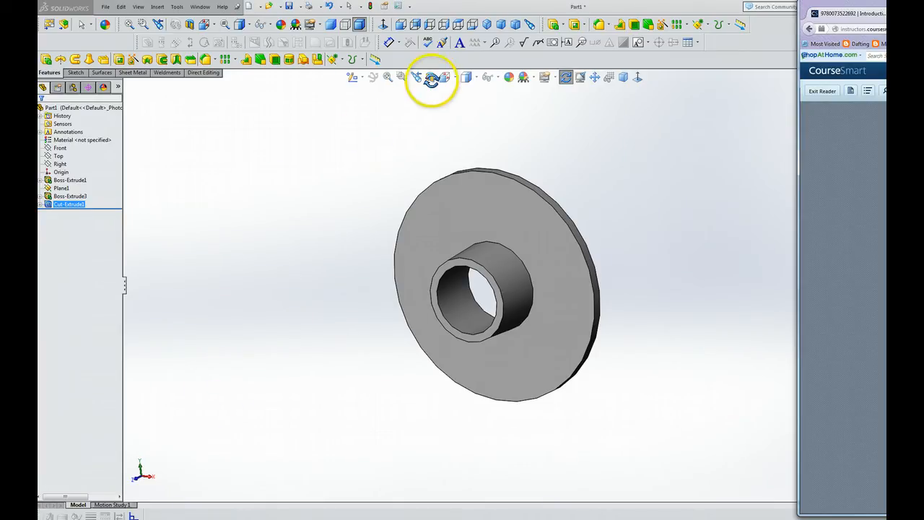
Section the flange along the Top plane with the cut direction reversed
left_click(430, 77)
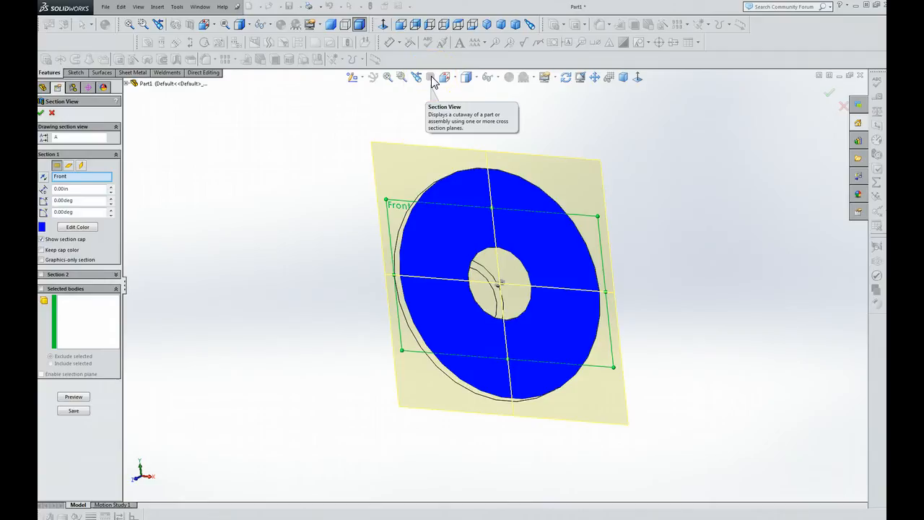
mouse_move(292, 158)
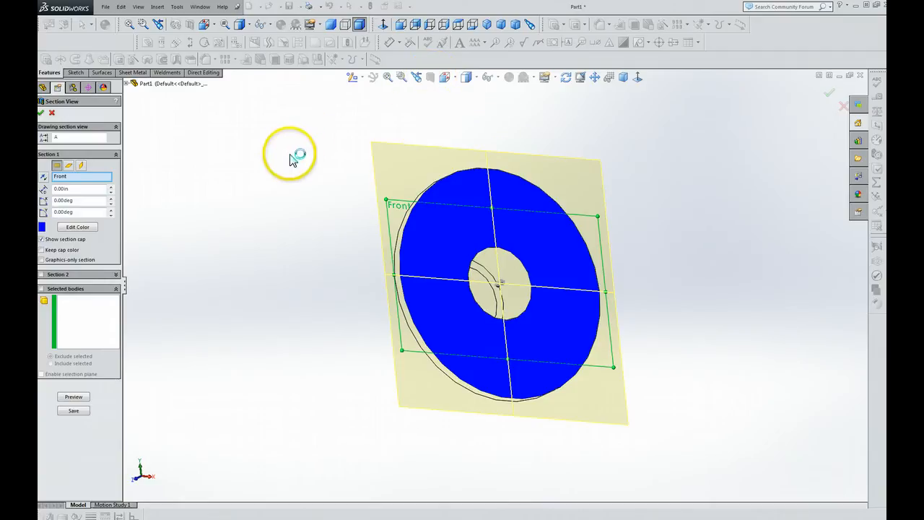
left_click(77, 176)
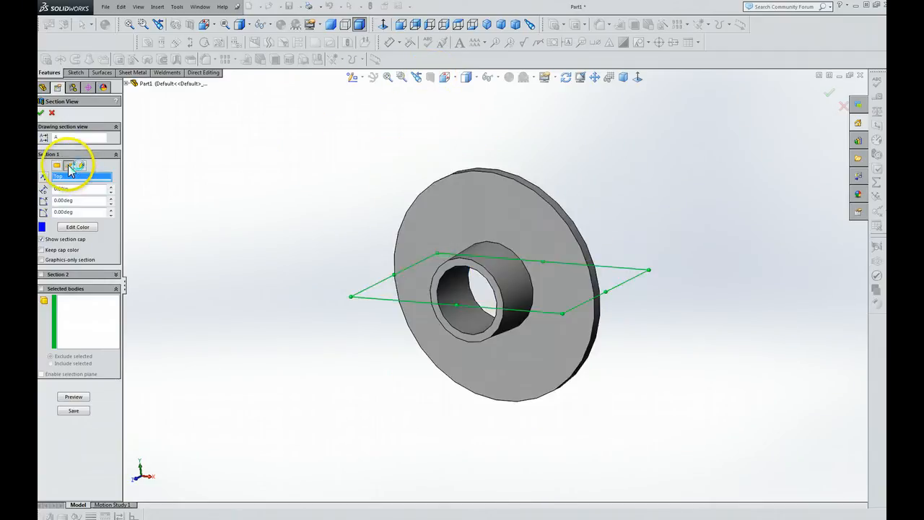
left_click(76, 166)
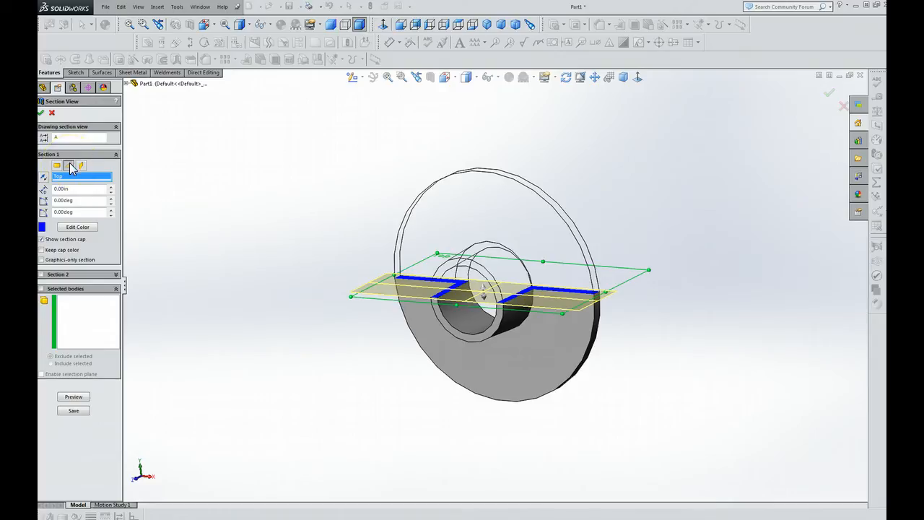
left_click(44, 177)
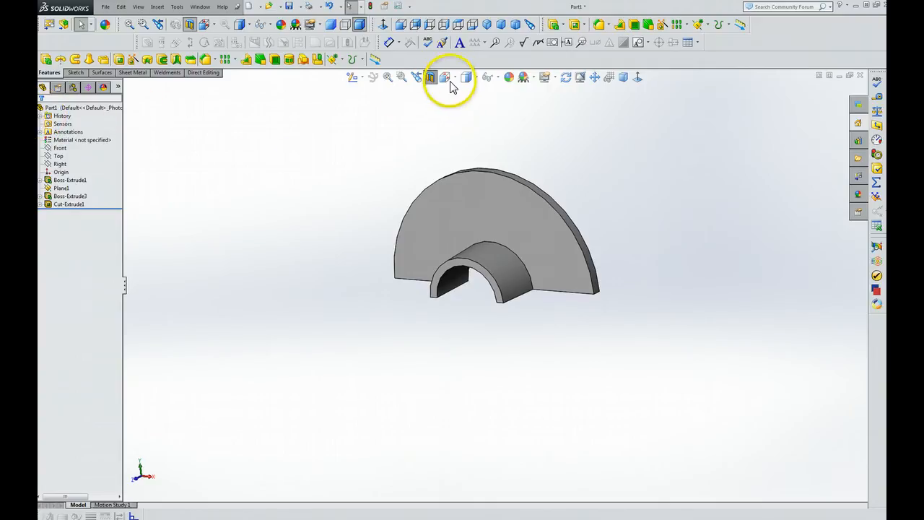
Orient the sectioned flange to the Bottom view to see the drafted center hole
left_click(445, 78)
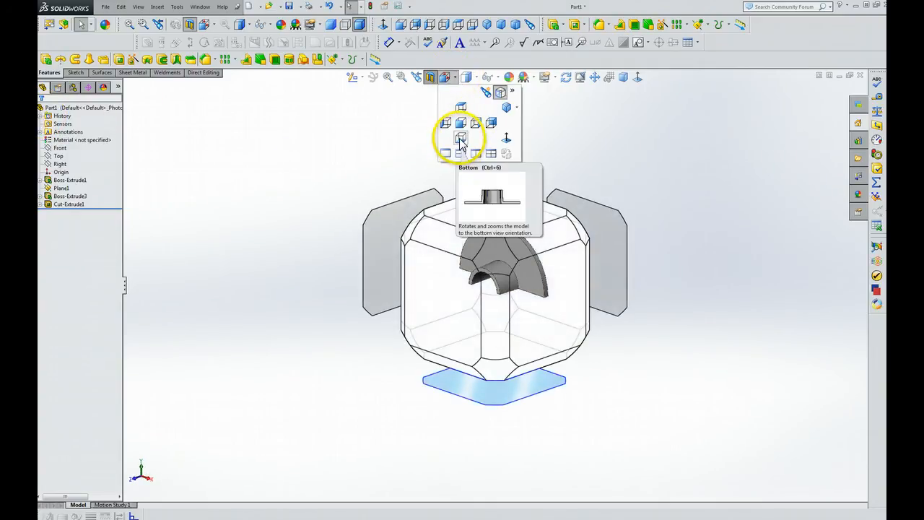
left_click(460, 137)
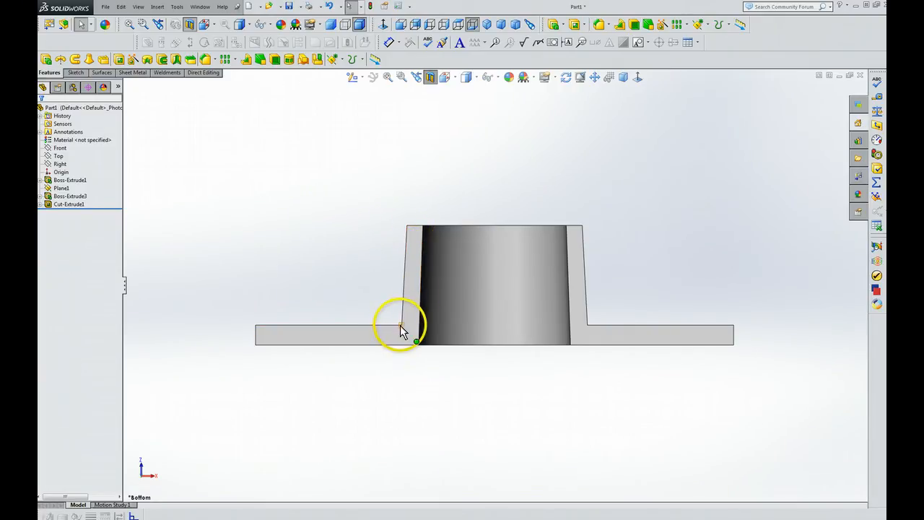
mouse_move(405, 273)
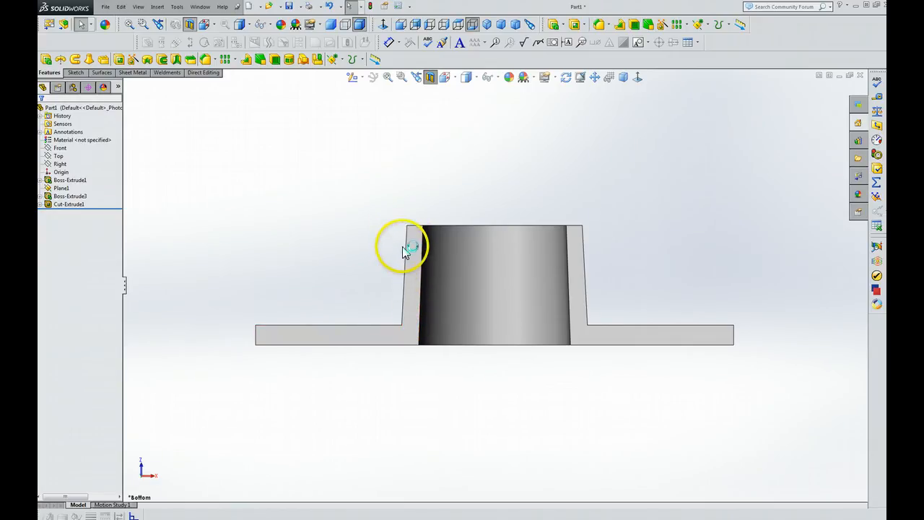
mouse_move(375, 235)
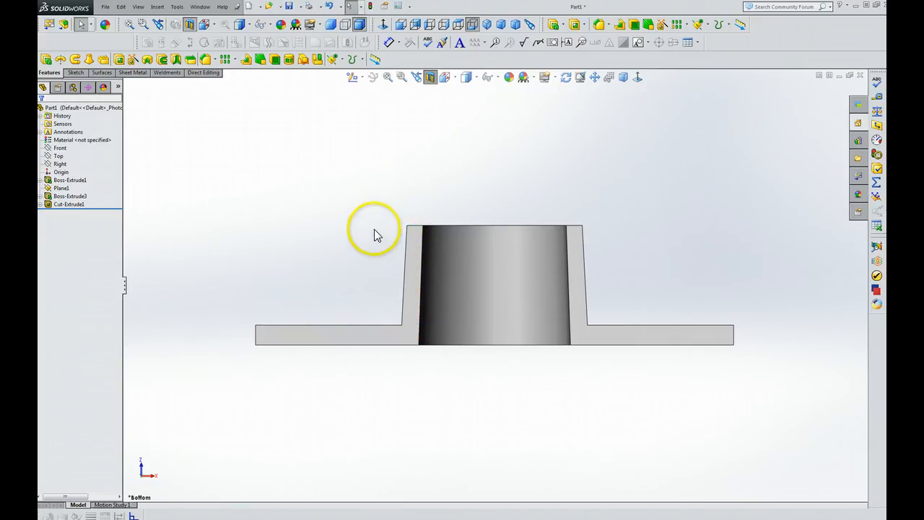
mouse_move(142, 444)
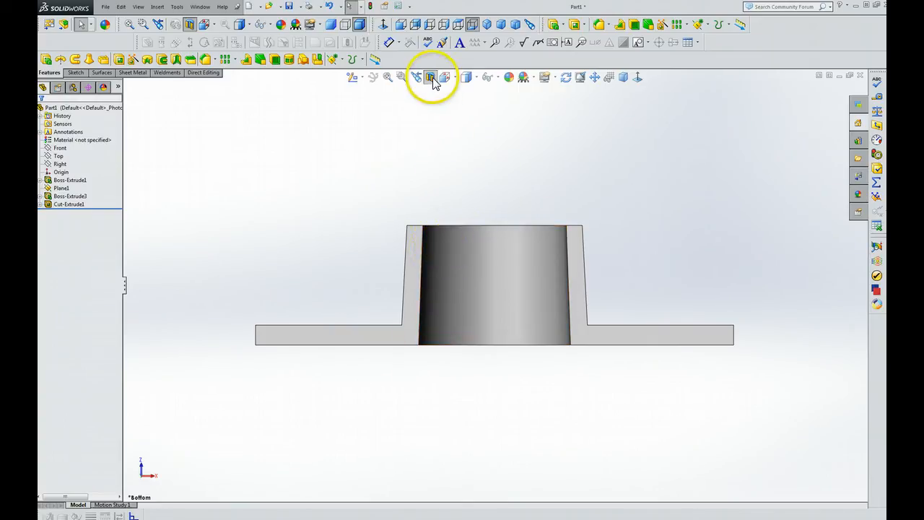
Fillet the outer rim edge and hub opening edge at 0.125 in, creating Fillet1
left_click(430, 77)
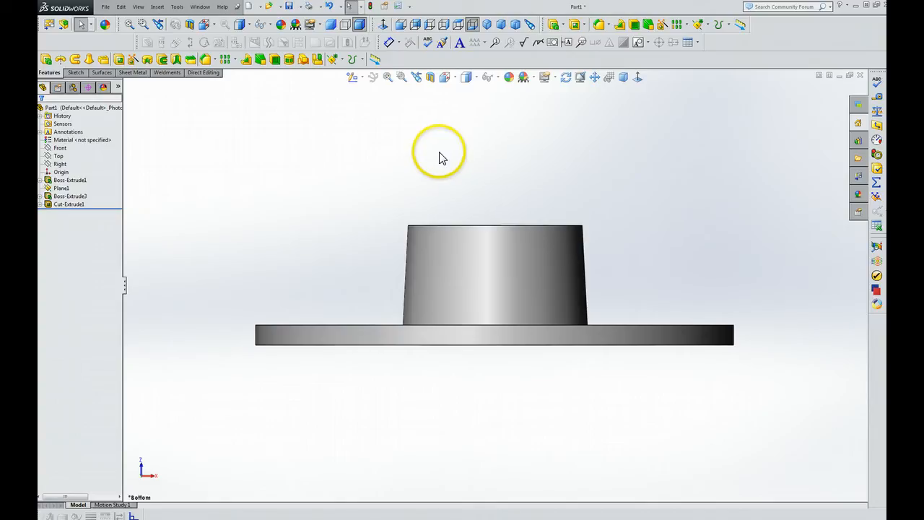
mouse_move(440, 156)
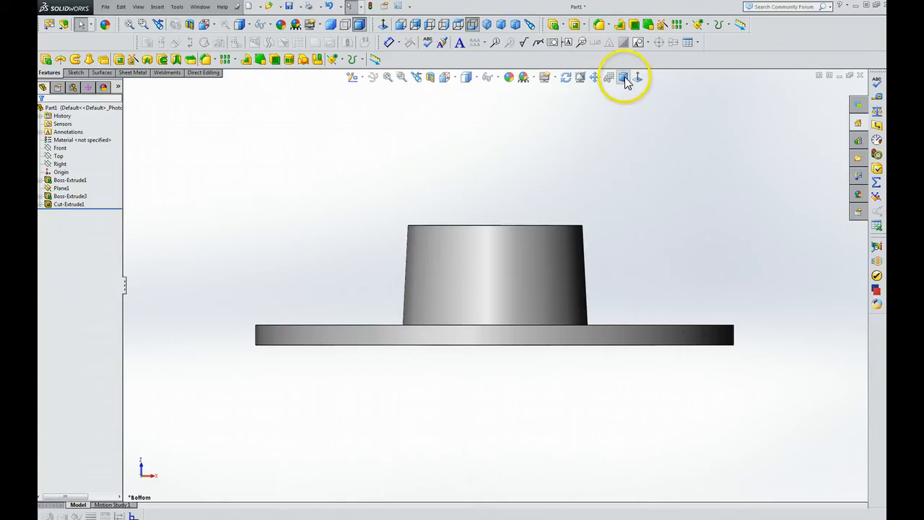
left_click(622, 77)
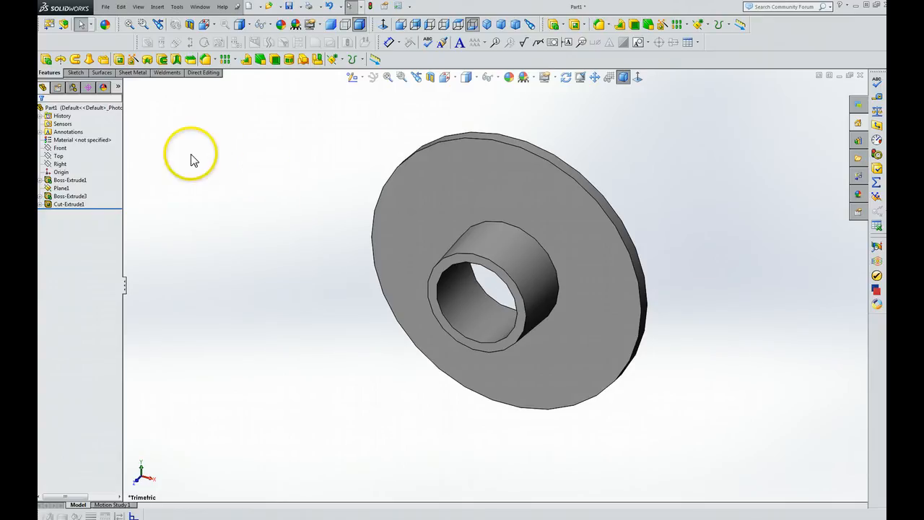
mouse_move(191, 61)
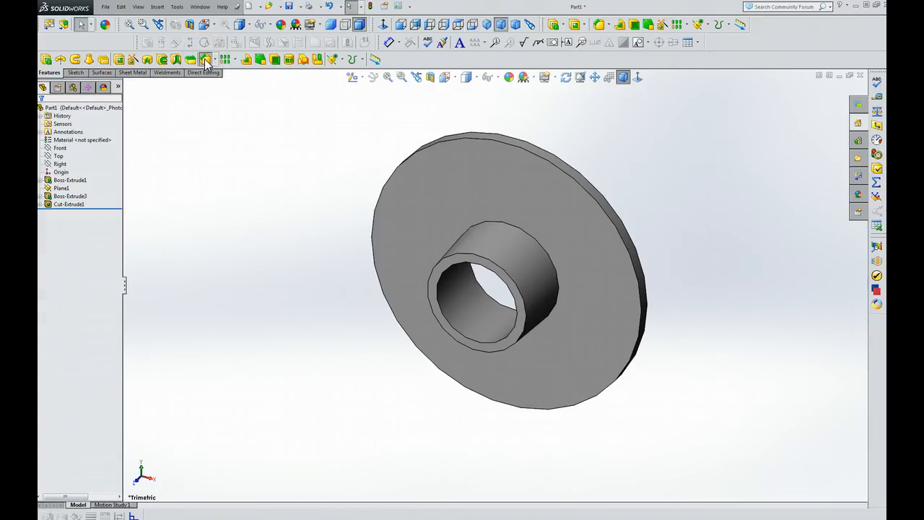
left_click(205, 59)
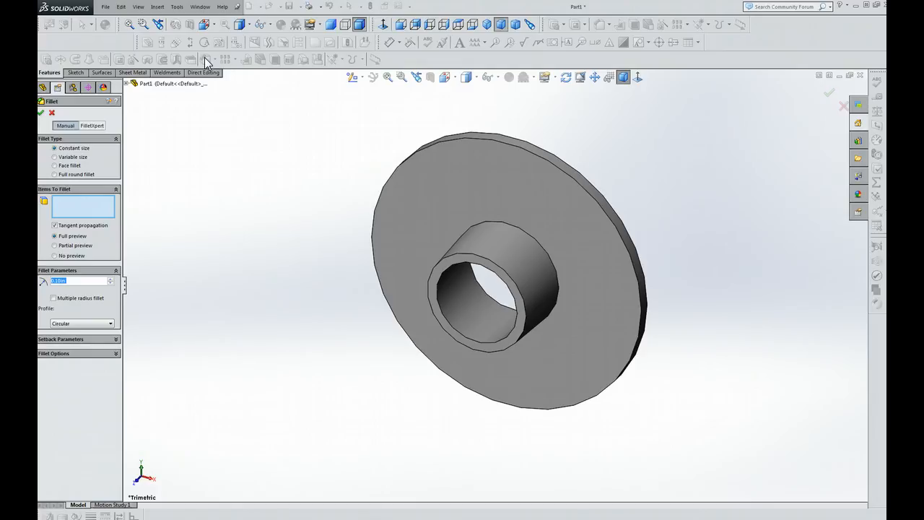
mouse_move(210, 60)
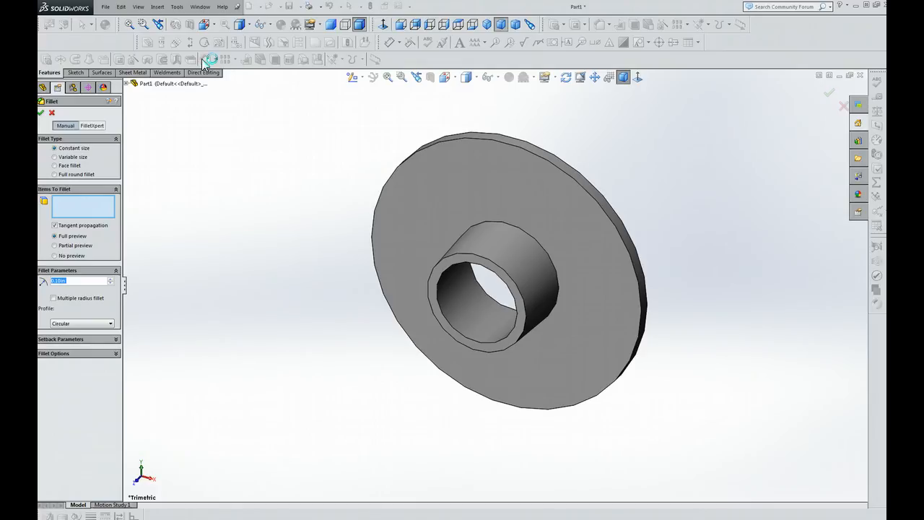
left_click(487, 256)
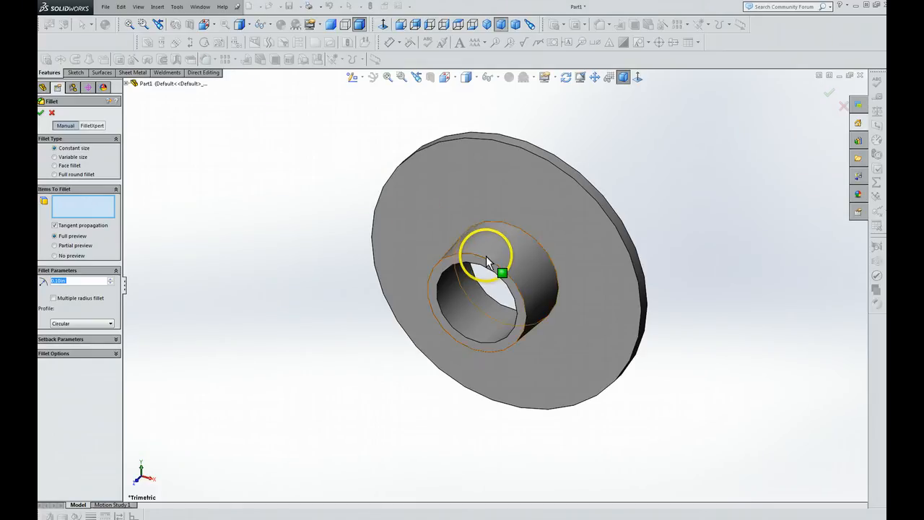
left_click(491, 264)
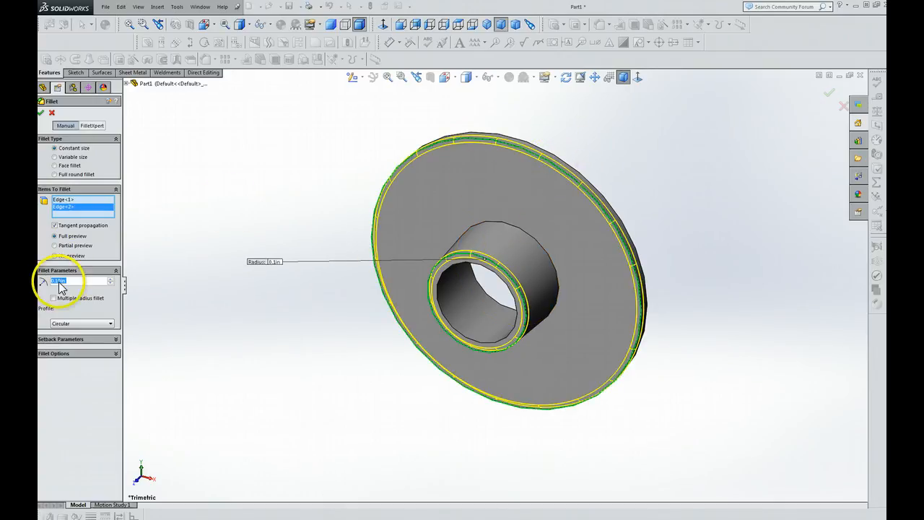
mouse_move(60, 281)
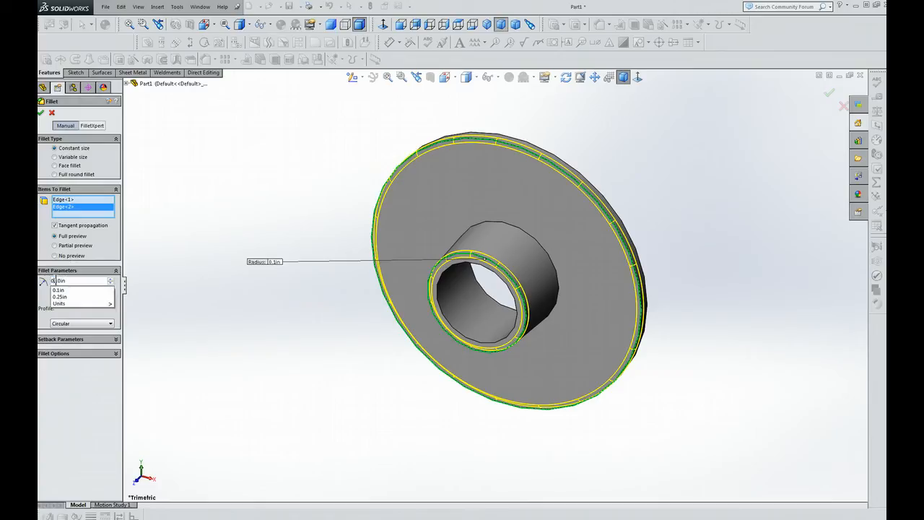
left_click(58, 280)
type("0.125")
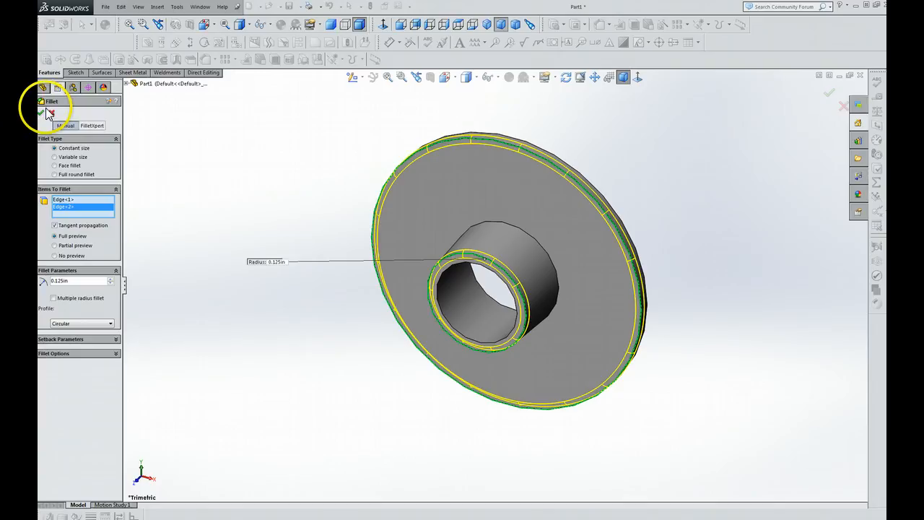
left_click(828, 92)
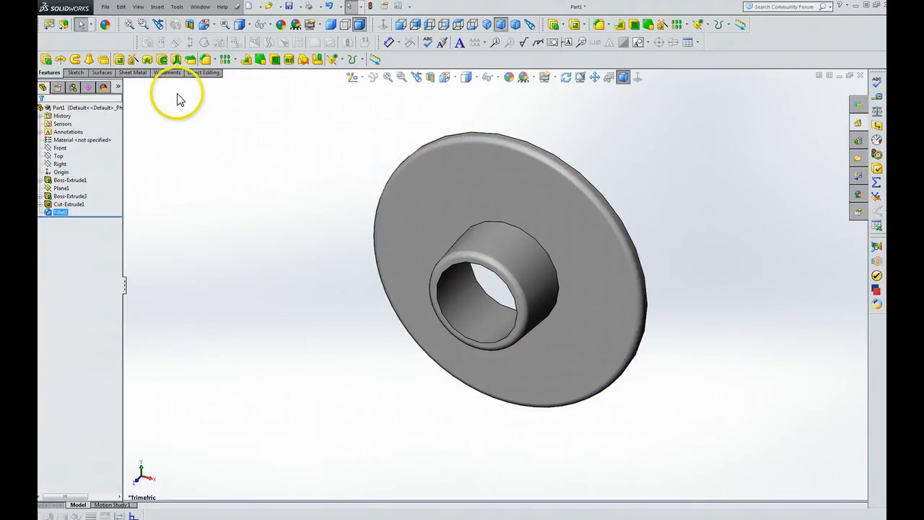
Fillet the edge at the base of the hub at 0.25 in, creating Fillet2
left_click(214, 59)
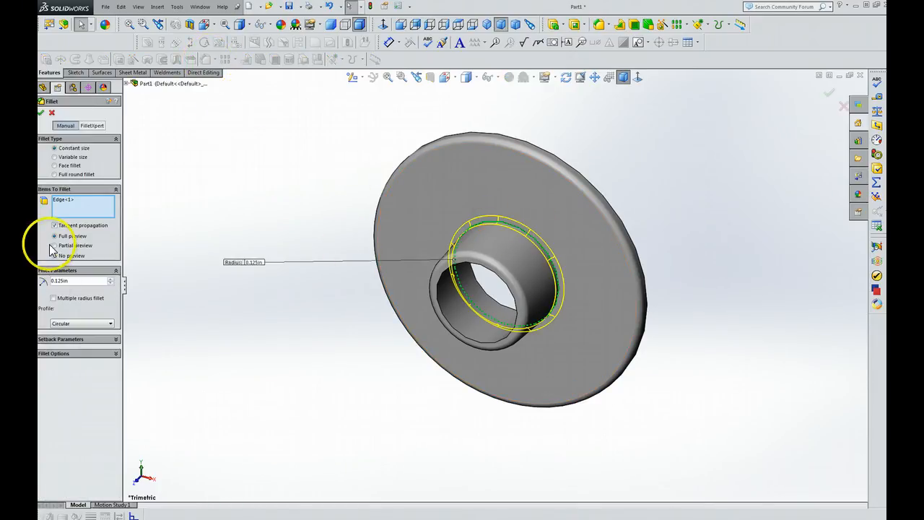
left_click(80, 280)
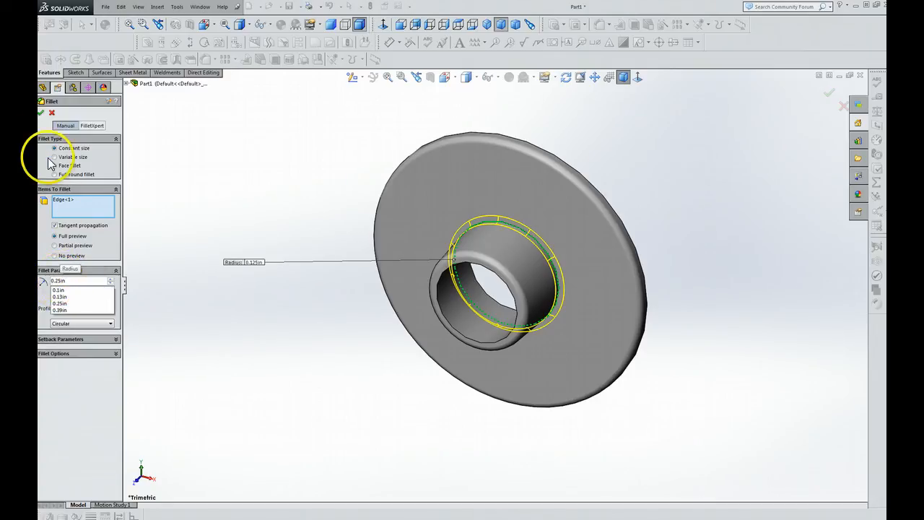
left_click(59, 302)
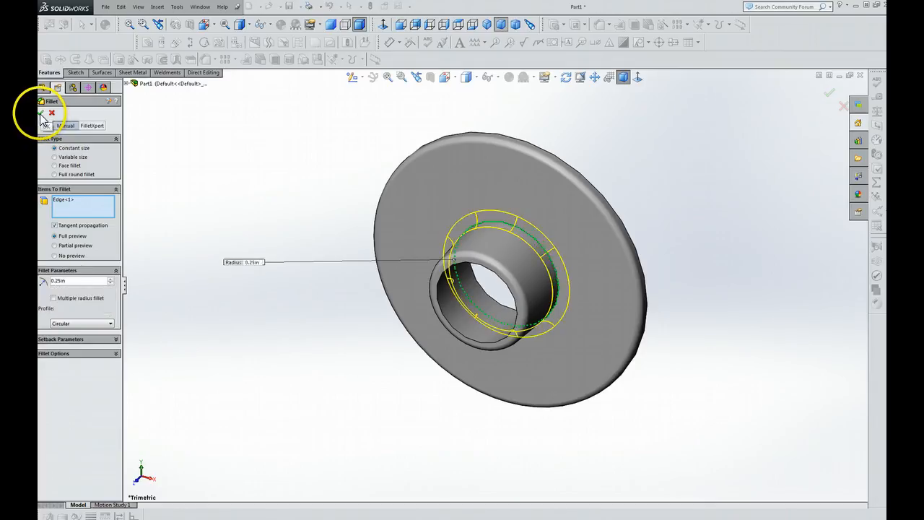
left_click(828, 92)
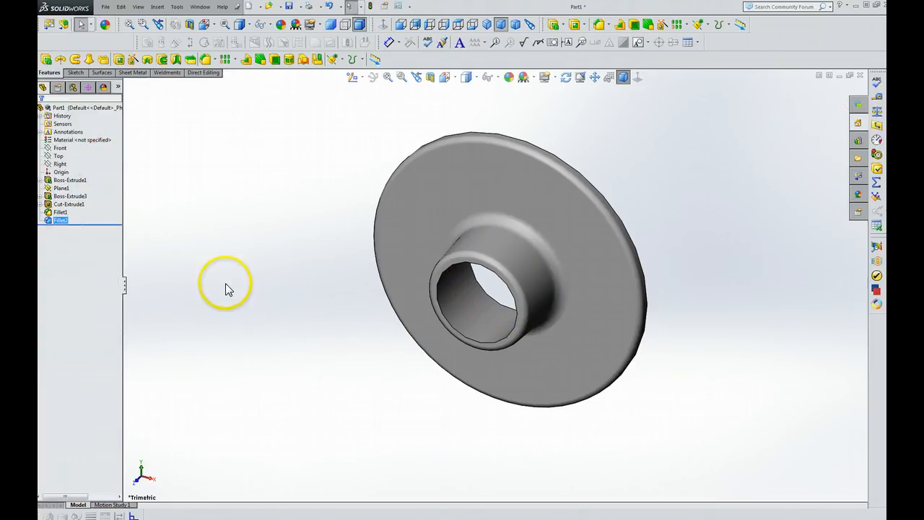
mouse_move(263, 389)
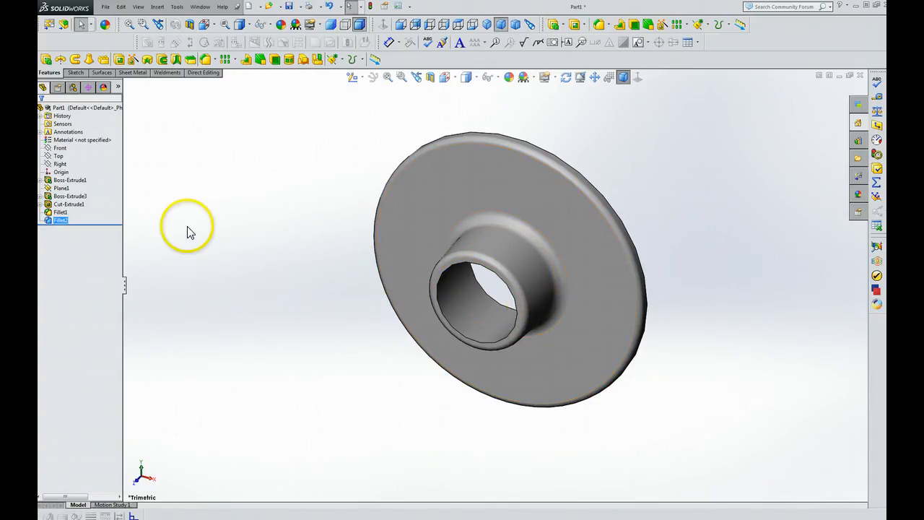
Begin Sketch4 on the Top plane and view it normal to the plane
left_click(58, 156)
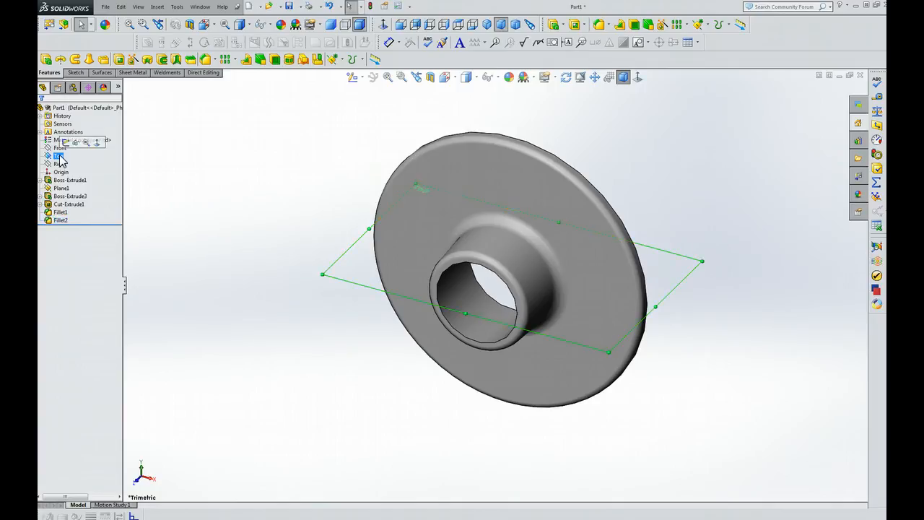
left_click(58, 155)
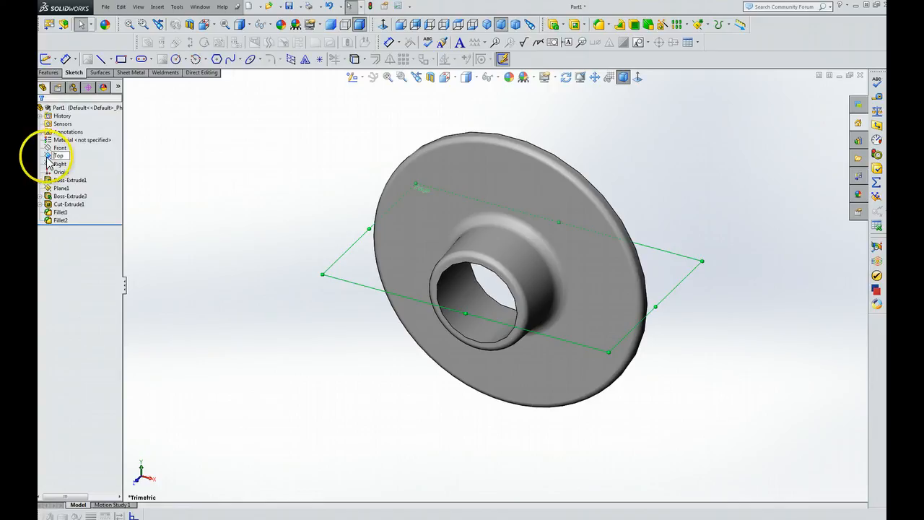
left_click(59, 148)
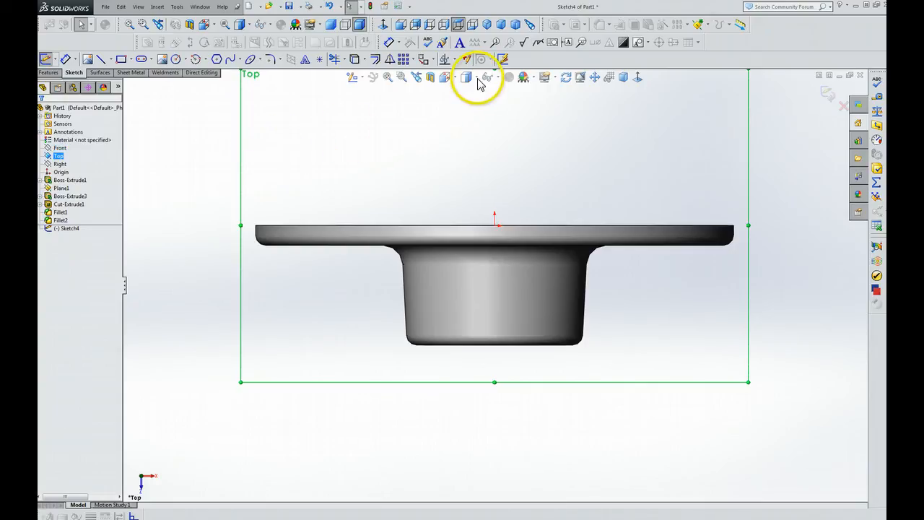
Switch the flange display style to Wireframe so the fillet arc edge shows
left_click(468, 77)
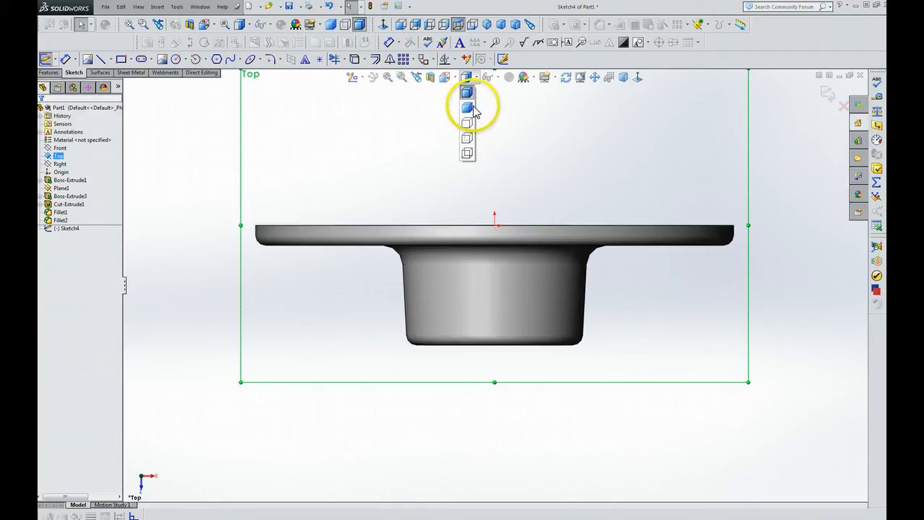
mouse_move(467, 140)
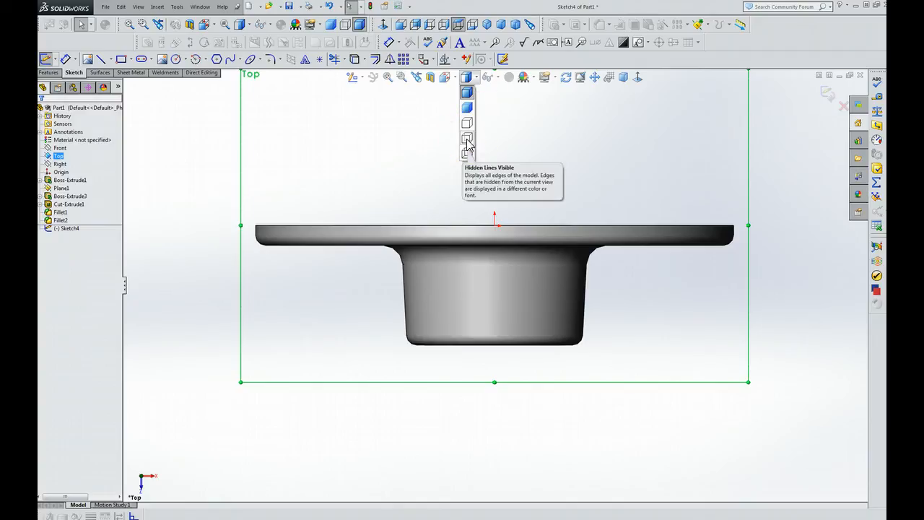
mouse_move(467, 122)
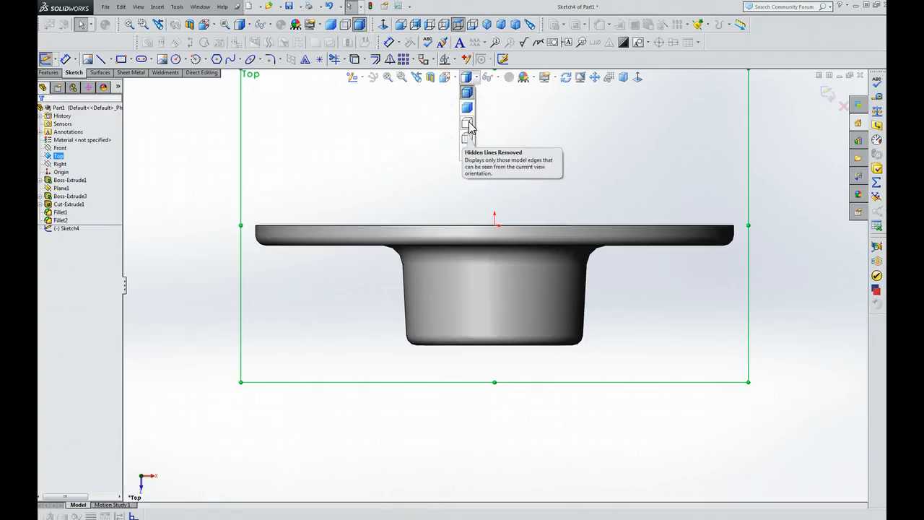
mouse_move(468, 153)
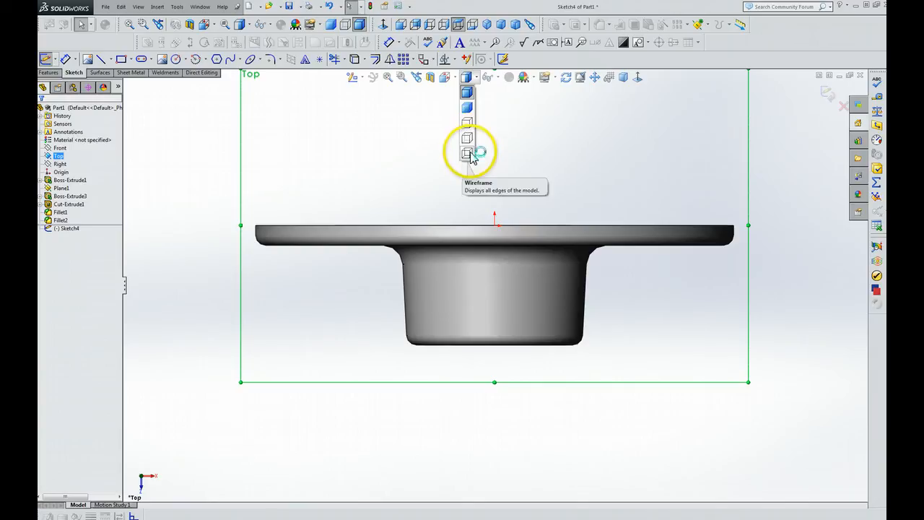
left_click(467, 153)
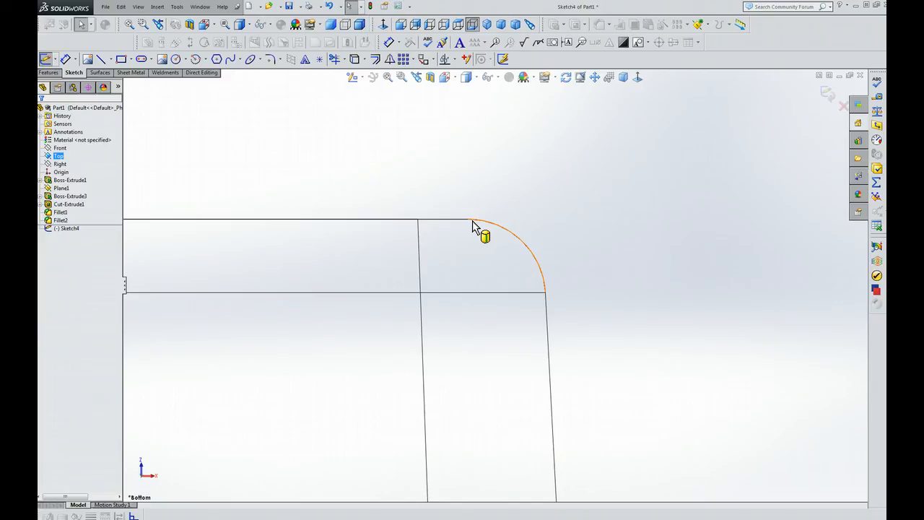
Convert the rounded rim silhouette edge into a sketch arc and pick its upper endpoint
left_click(476, 230)
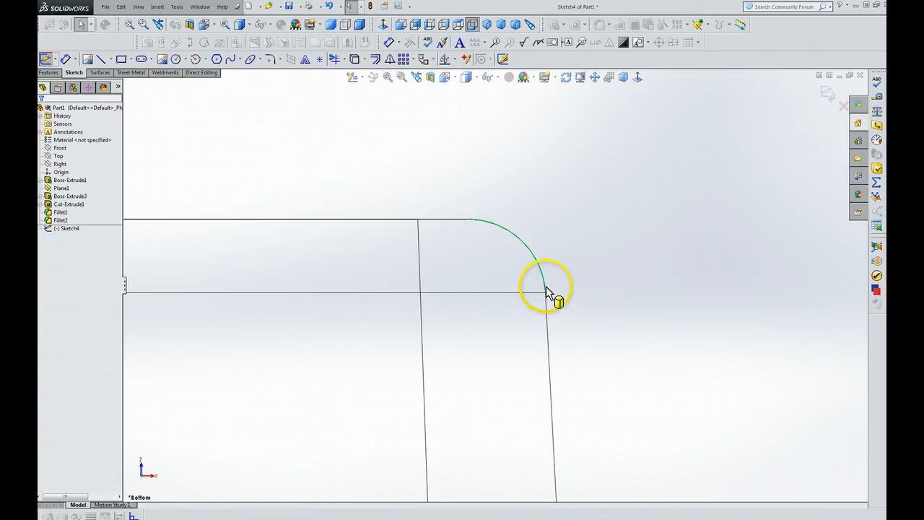
left_click(544, 289)
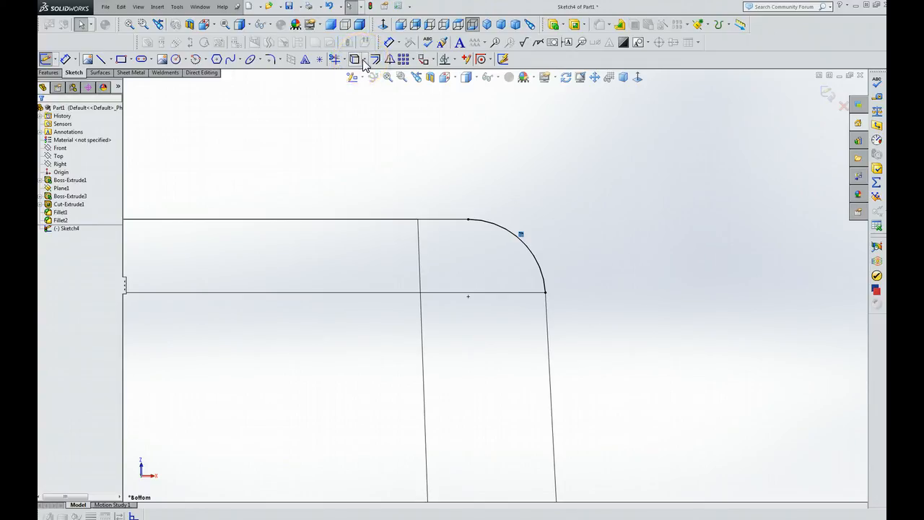
mouse_move(468, 231)
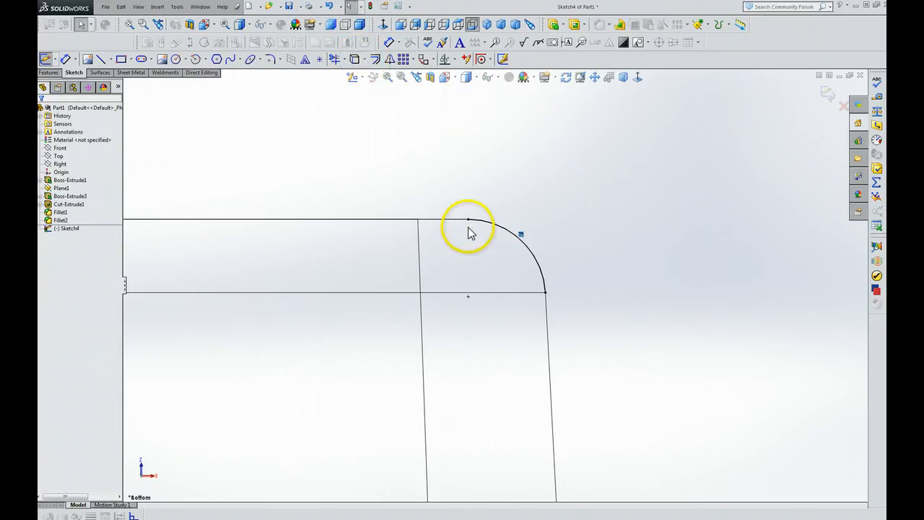
left_click(469, 220)
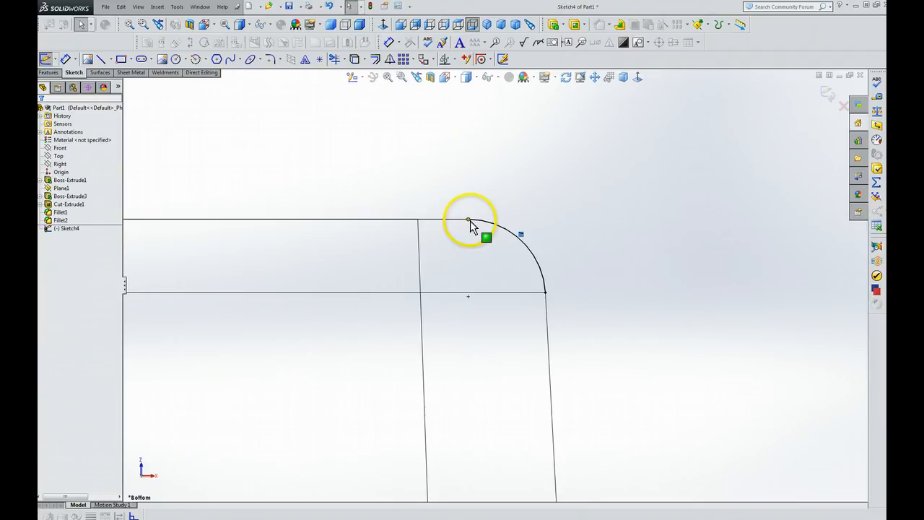